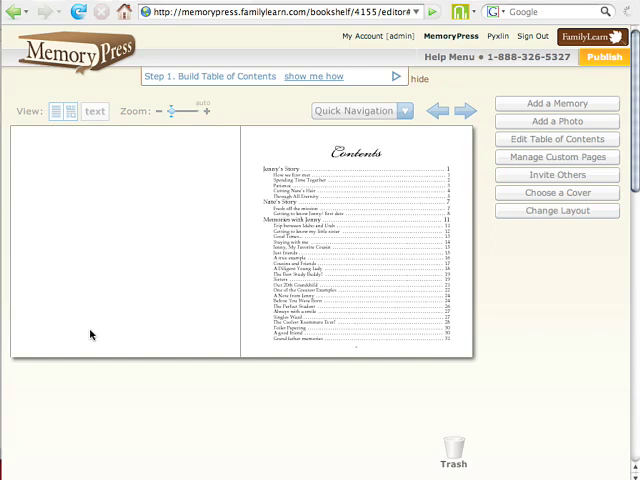
{"action": "mouse_move", "coordinate": [263, 244]}
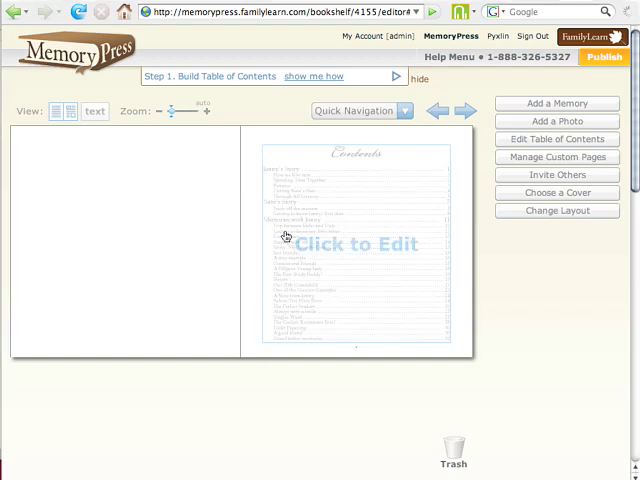
{"action": "mouse_move", "coordinate": [408, 198]}
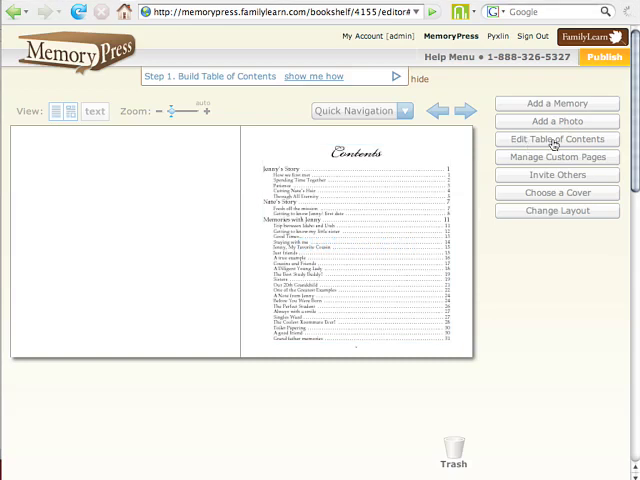
Open the Table of Contents editor and place a New Chapter after Nate's Story.
{"action": "left_click", "coordinate": [556, 139]}
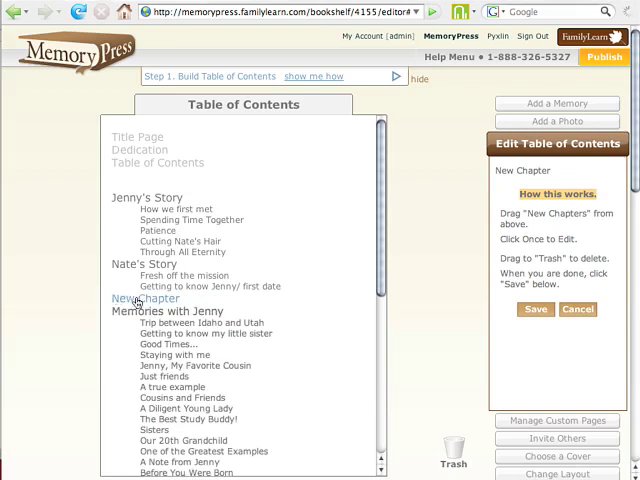
Retitle the New Chapter entry as "I am editing this Chapter".
{"action": "left_click", "coordinate": [144, 298]}
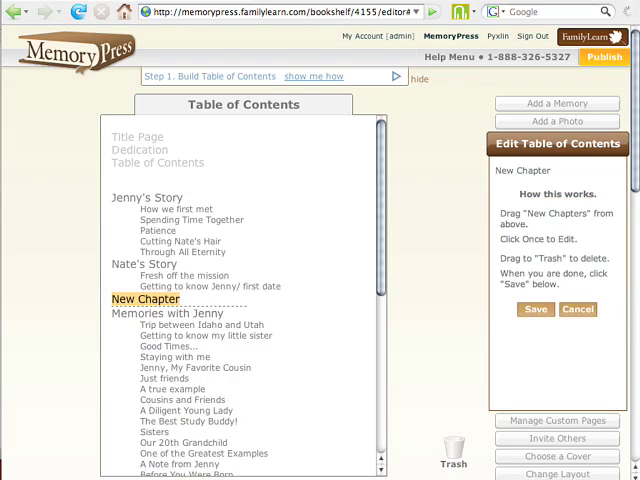
{"action": "type", "text": "I am e"}
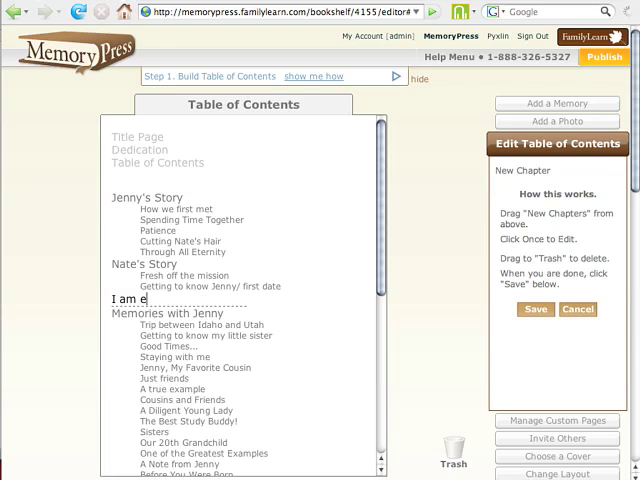
{"action": "type", "text": "diting"}
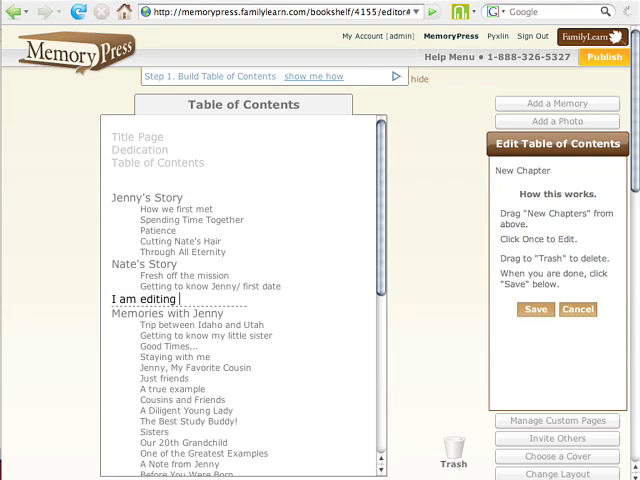
{"action": "type", "text": "this Chapter"}
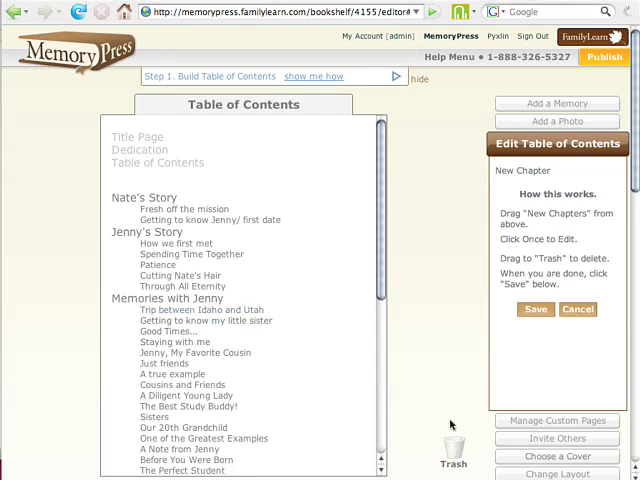
{"action": "mouse_move", "coordinate": [490, 367]}
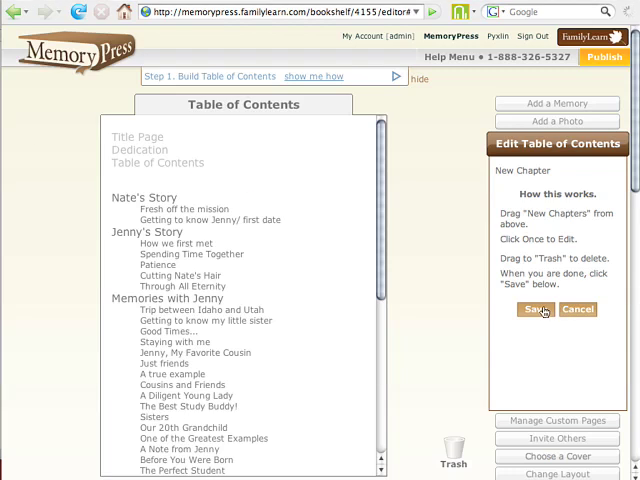
Save the edited contents and return to the book preview for retypesetting.
{"action": "left_click", "coordinate": [534, 308]}
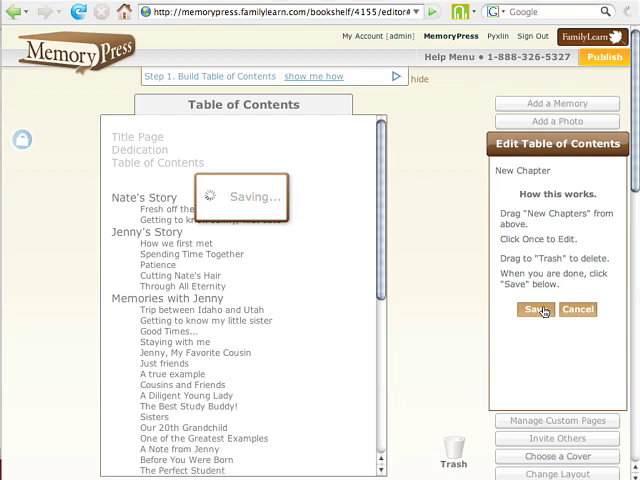
{"action": "left_click", "coordinate": [528, 309]}
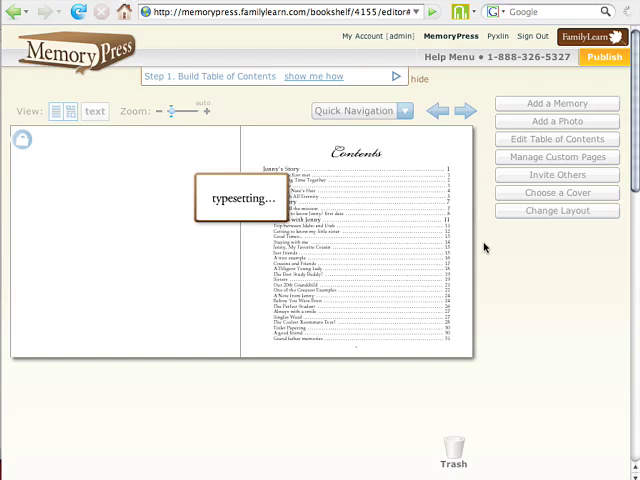
{"action": "mouse_move", "coordinate": [463, 328]}
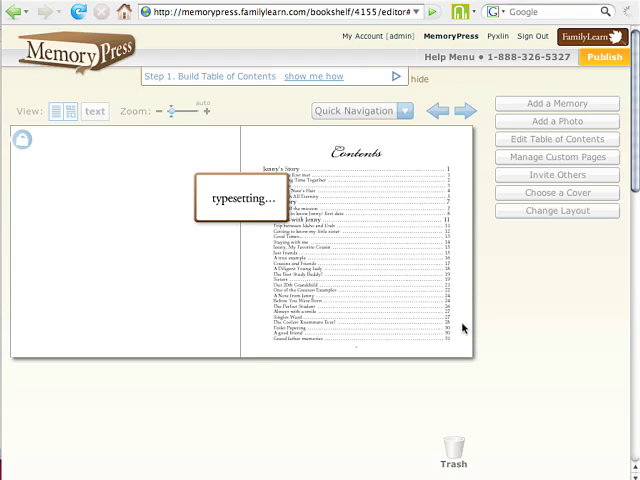
{"action": "mouse_move", "coordinate": [459, 176]}
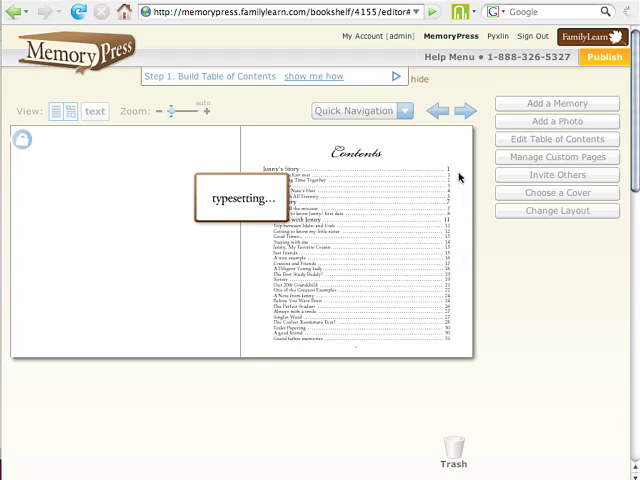